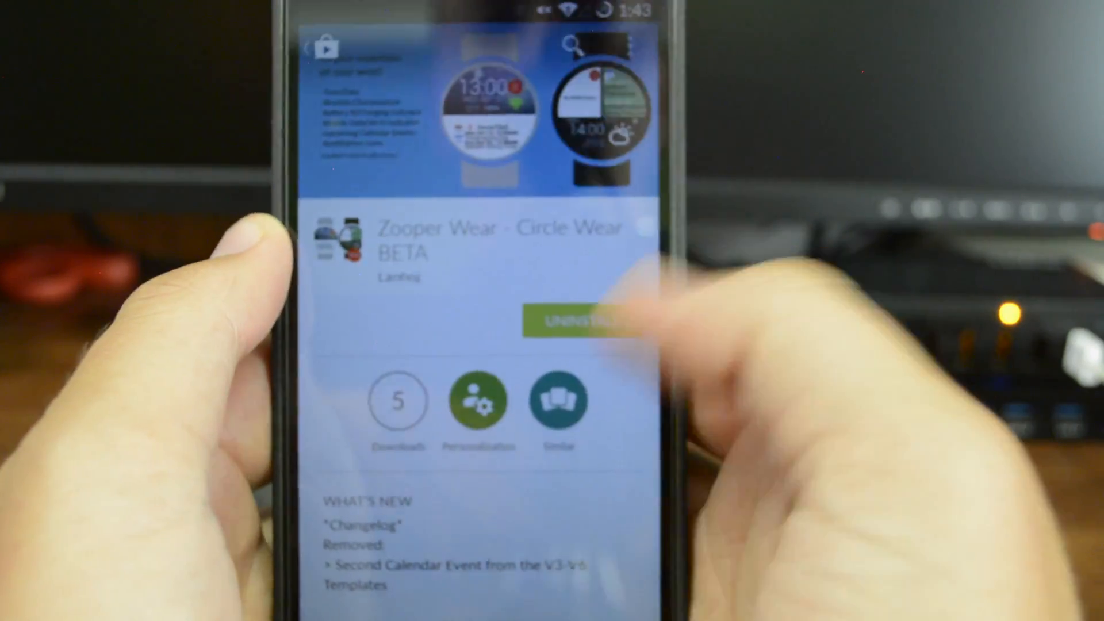
# - Check the Zooper Widget Pro listing from the Zooper Wear description, then return to its Setup section
pyautogui.scroll(-3)
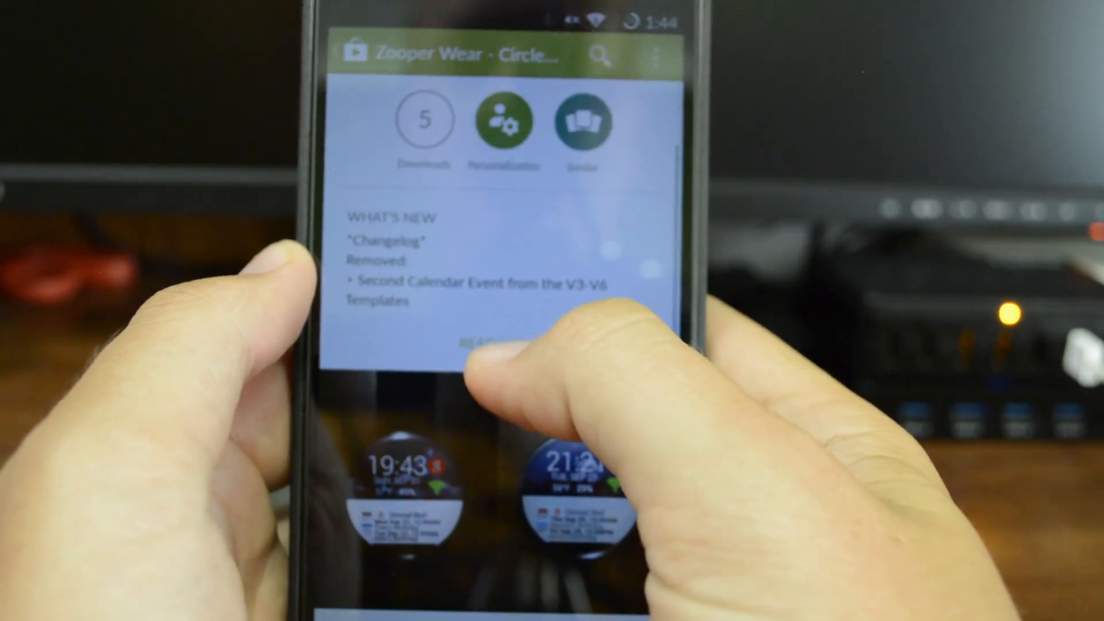
pyautogui.click(490, 342)
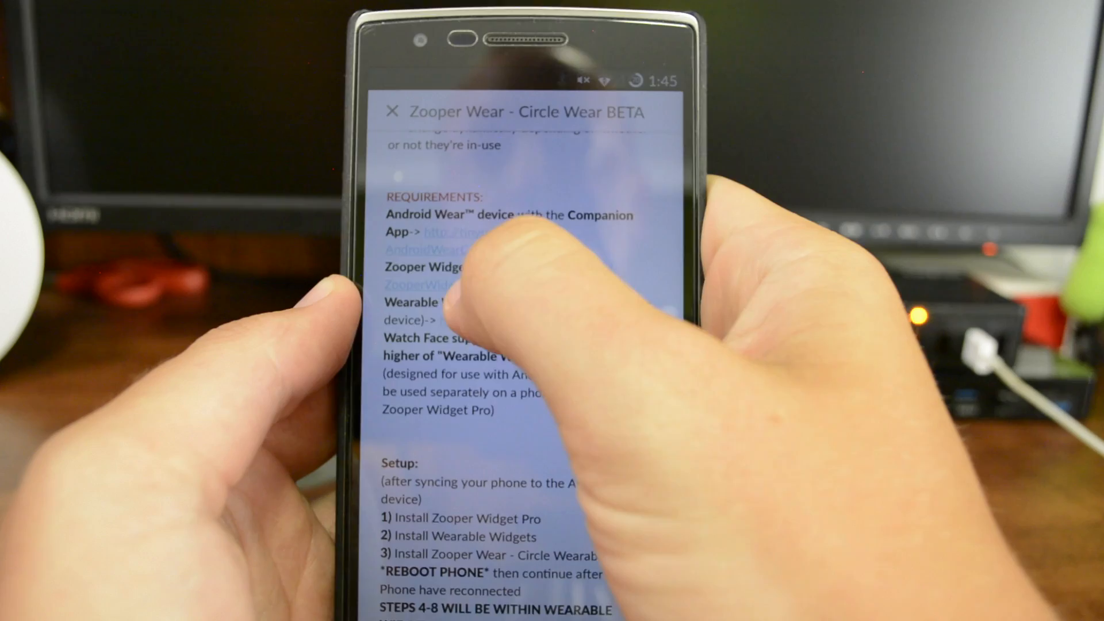
pyautogui.click(394, 111)
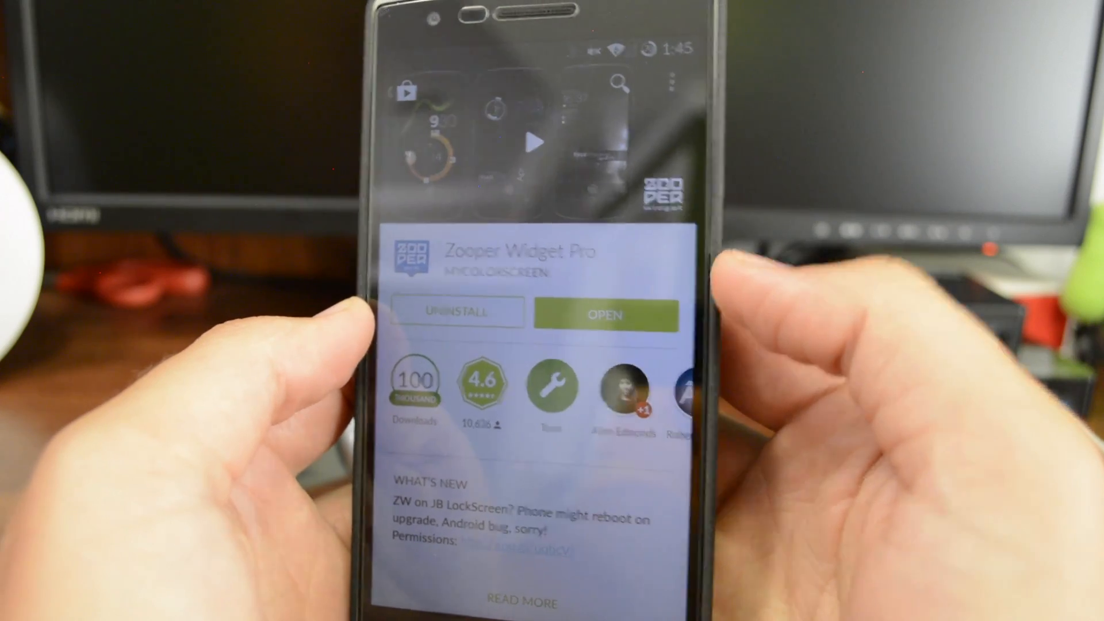
pyautogui.click(604, 313)
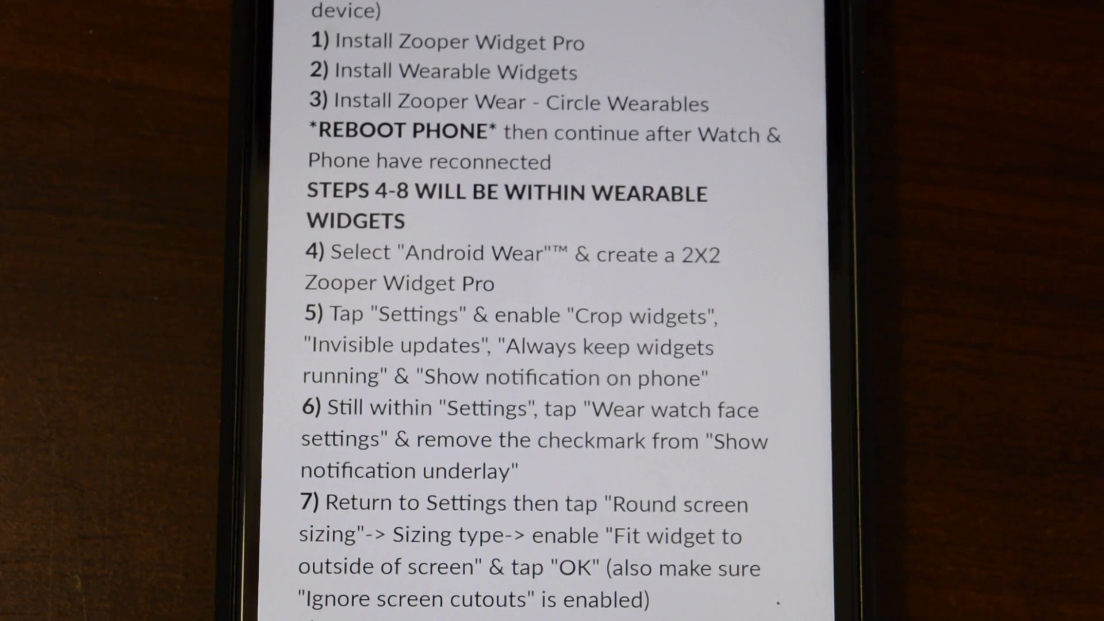
# - Read setup steps 4–7 of the Zooper Wear BETA description before switching to Wearable Widgets
pyautogui.scroll(-3)
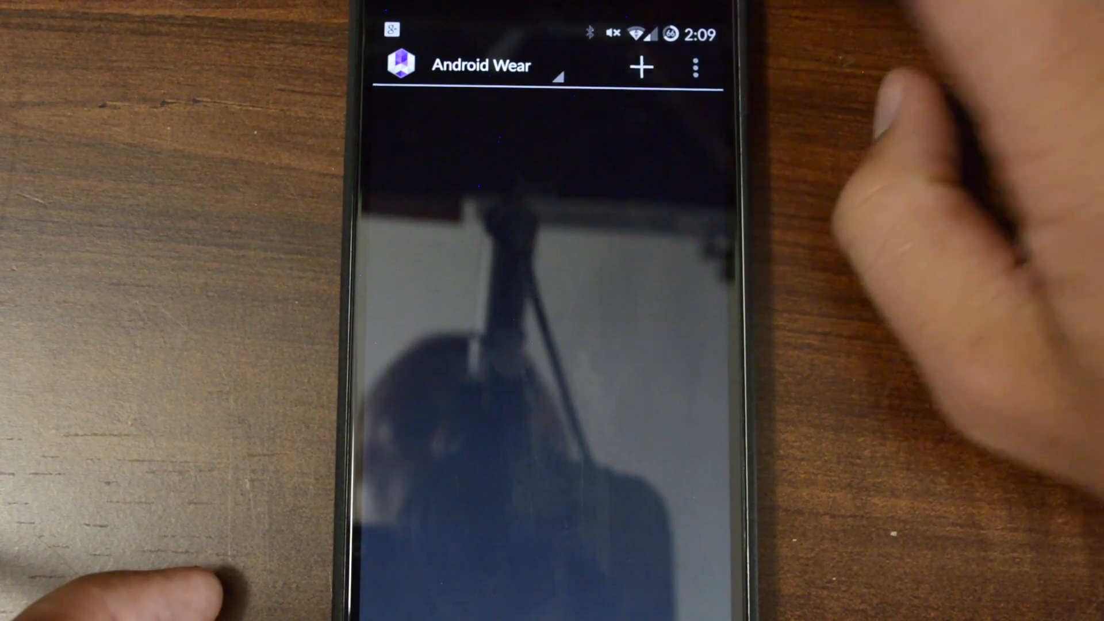
# - Reach the Wearable Widgets Settings screen via the Android Wear device list and overflow menu
pyautogui.click(485, 64)
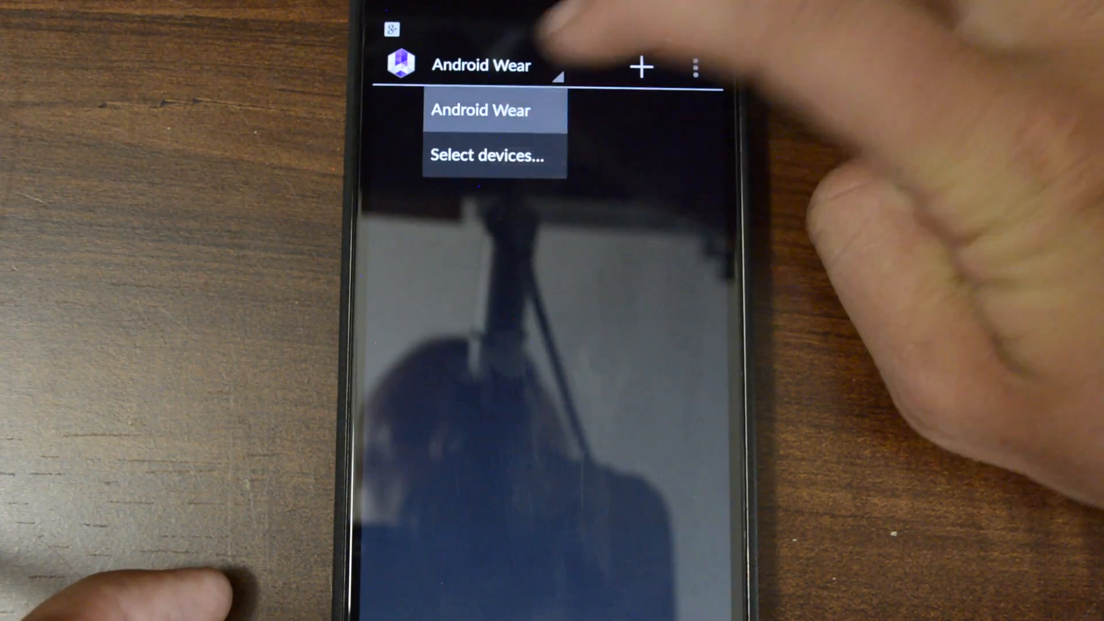
pyautogui.click(697, 65)
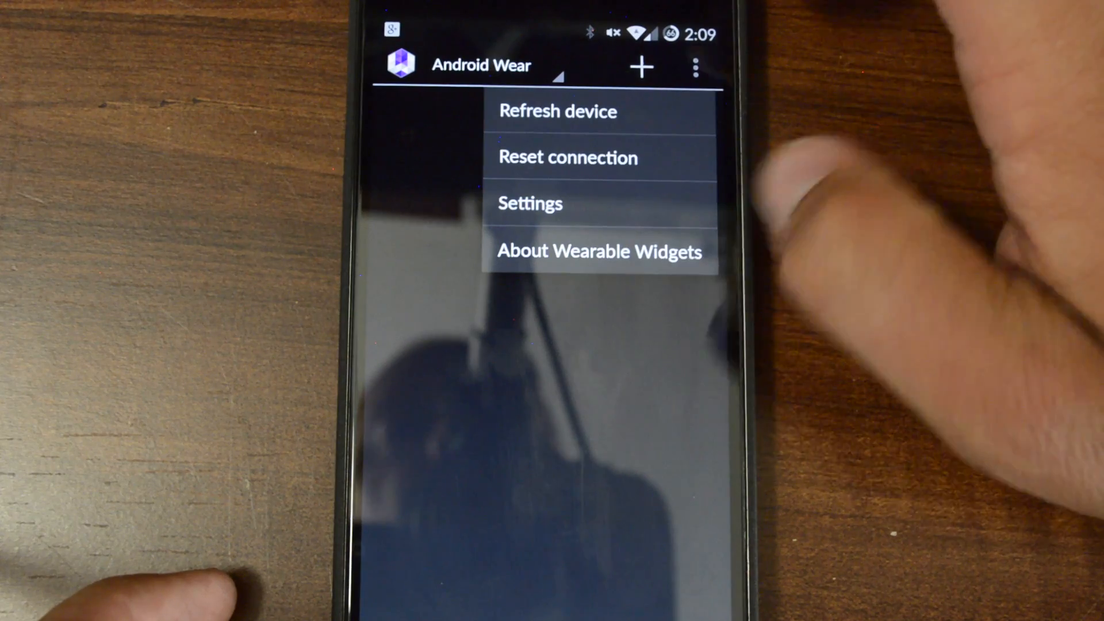
pyautogui.click(529, 204)
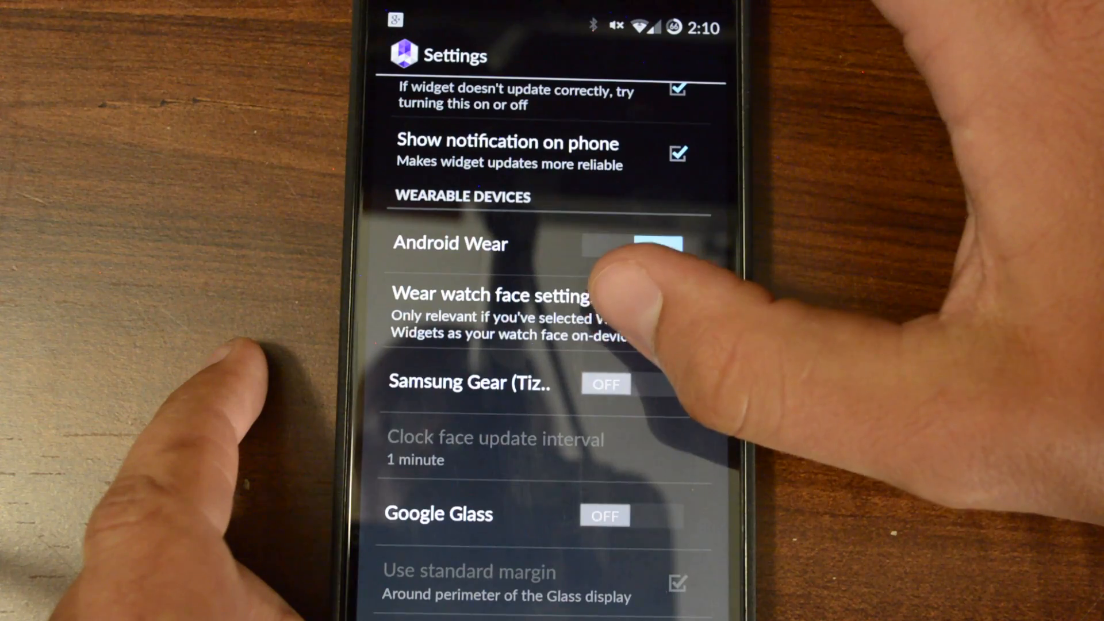
# - Turn off Show notification underlay in Wear watch face settings, keeping crop, invisible updates and keep-running on
pyautogui.click(493, 295)
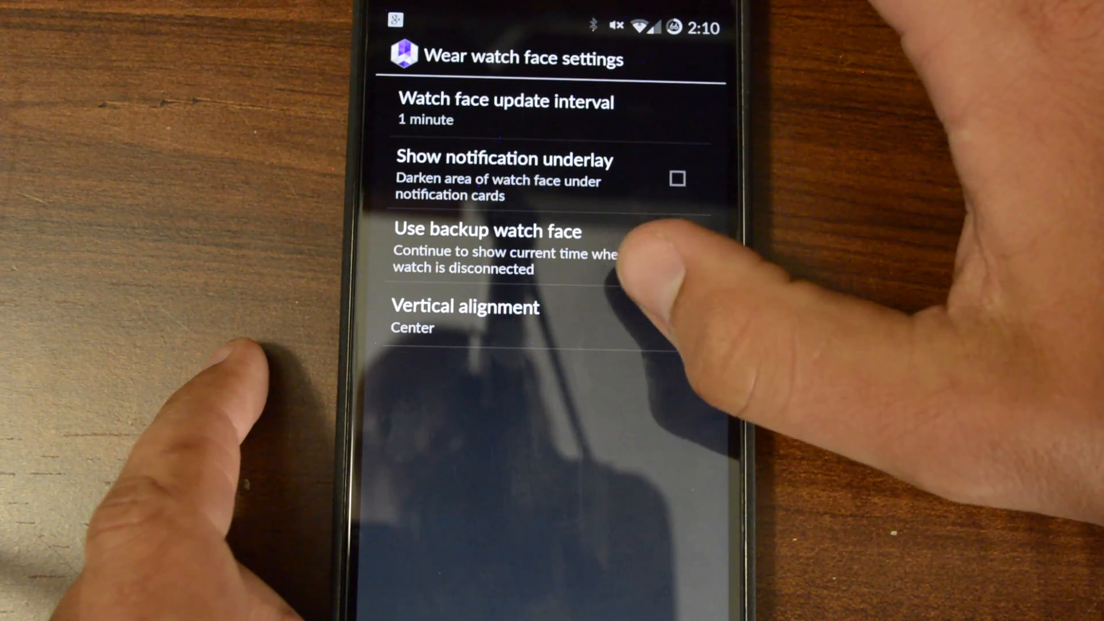
pyautogui.click(676, 251)
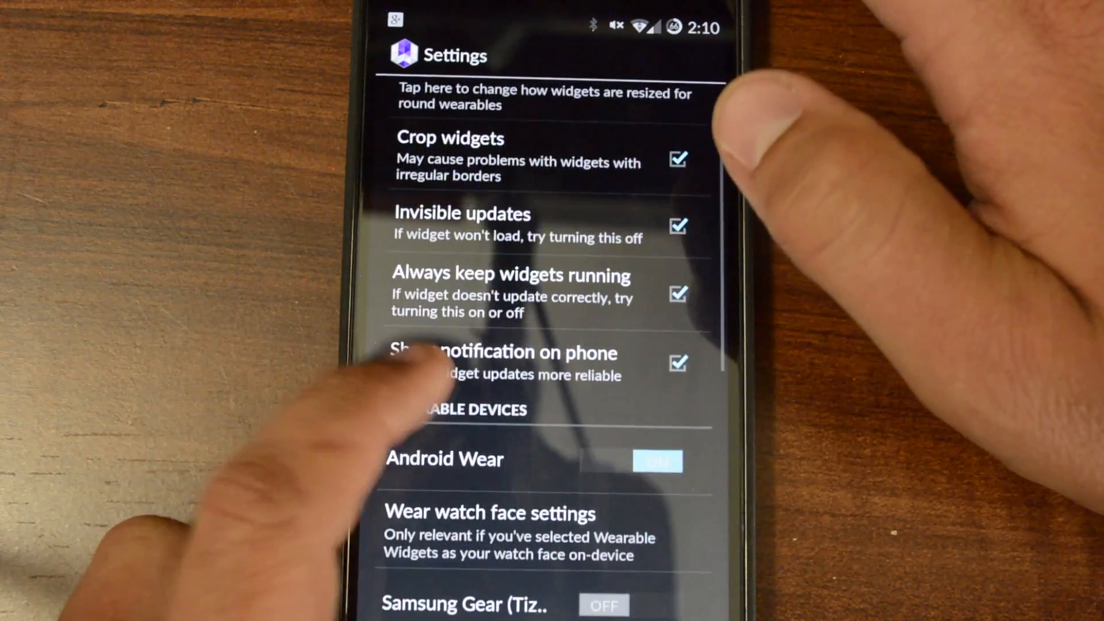
# - Set Round screen sizing type to Fit widget to outside of screen with Ignore screen cutouts enabled
pyautogui.click(540, 96)
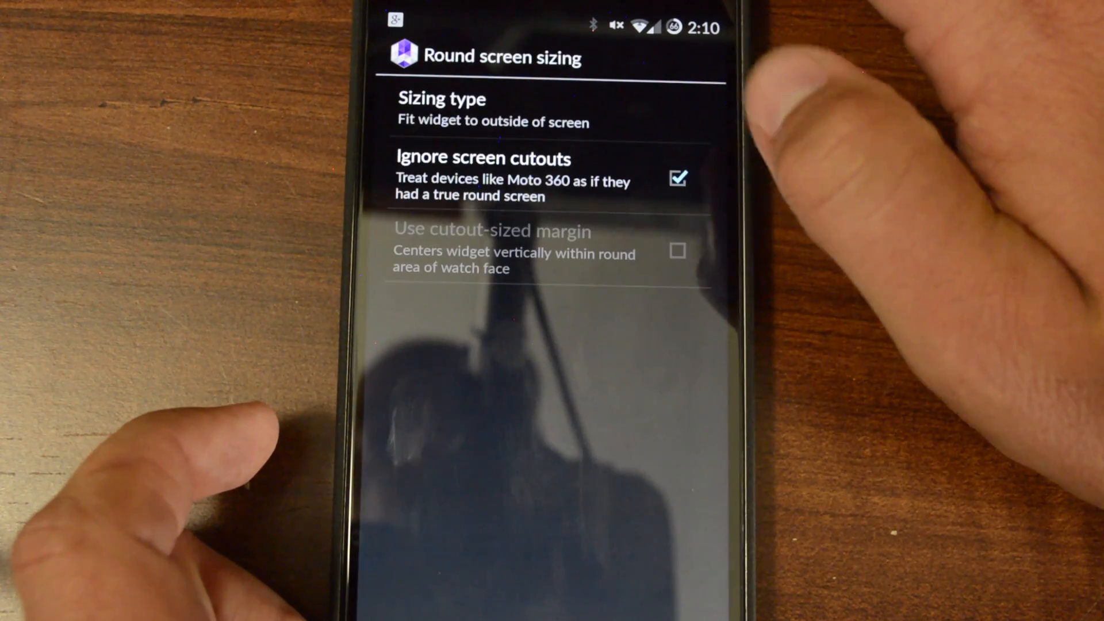
pyautogui.click(494, 109)
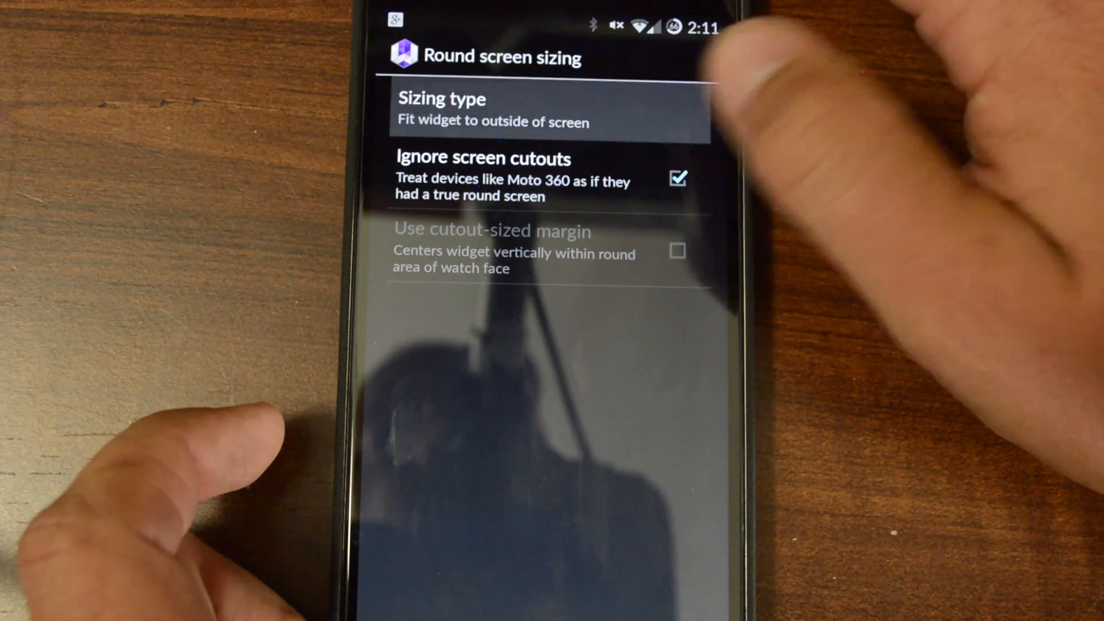
pyautogui.click(550, 110)
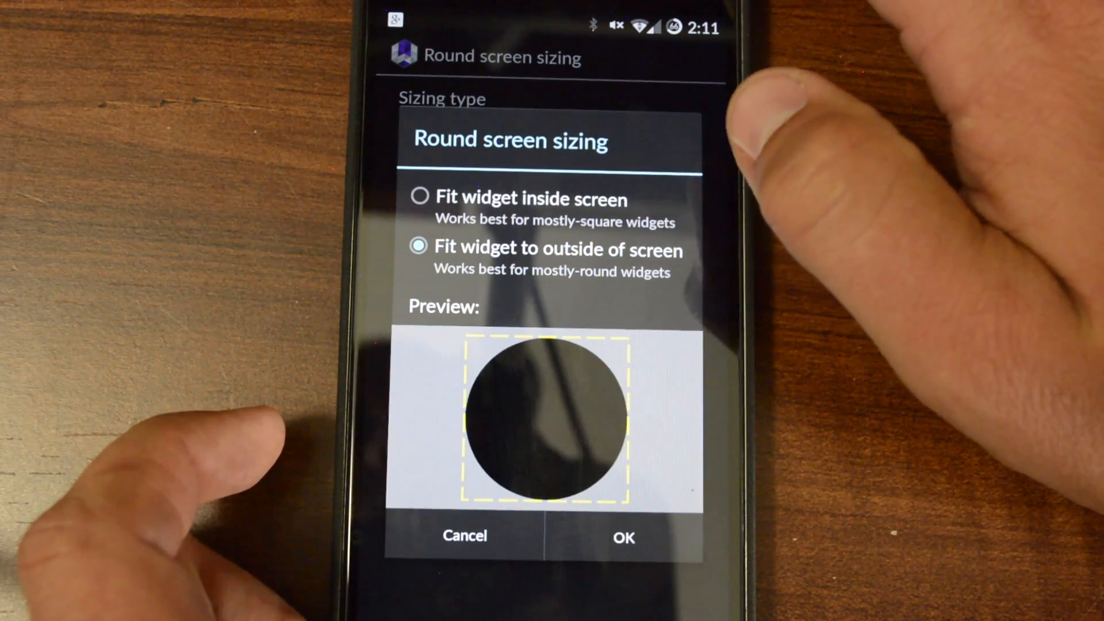
pyautogui.click(622, 536)
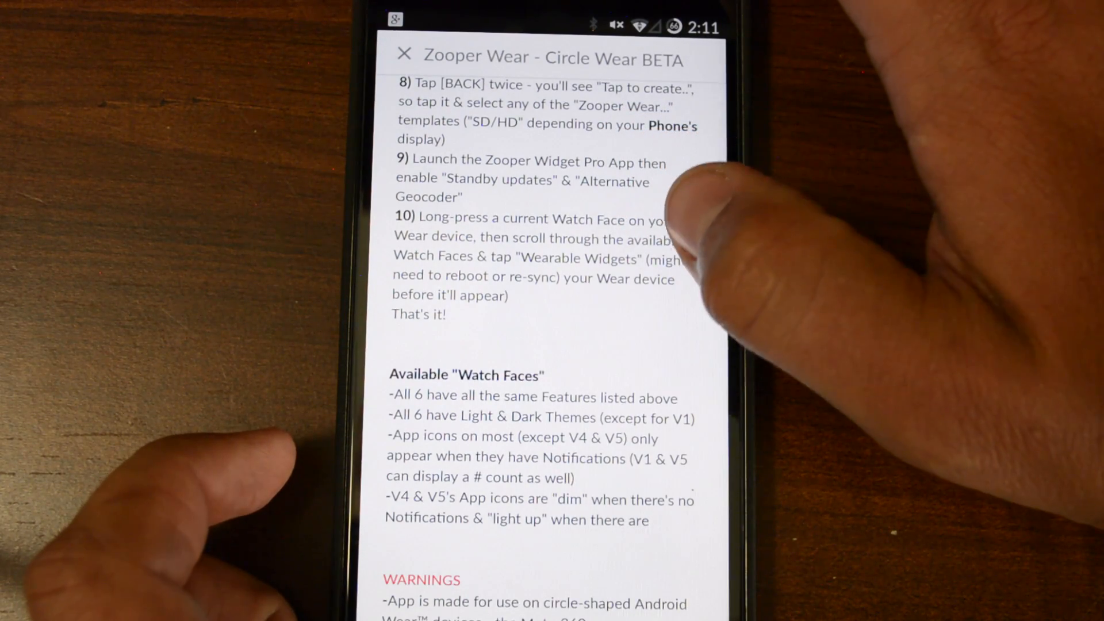
# - Start creating a new widget on the Android Wear device page and bring up the widget chooser
pyautogui.click(405, 54)
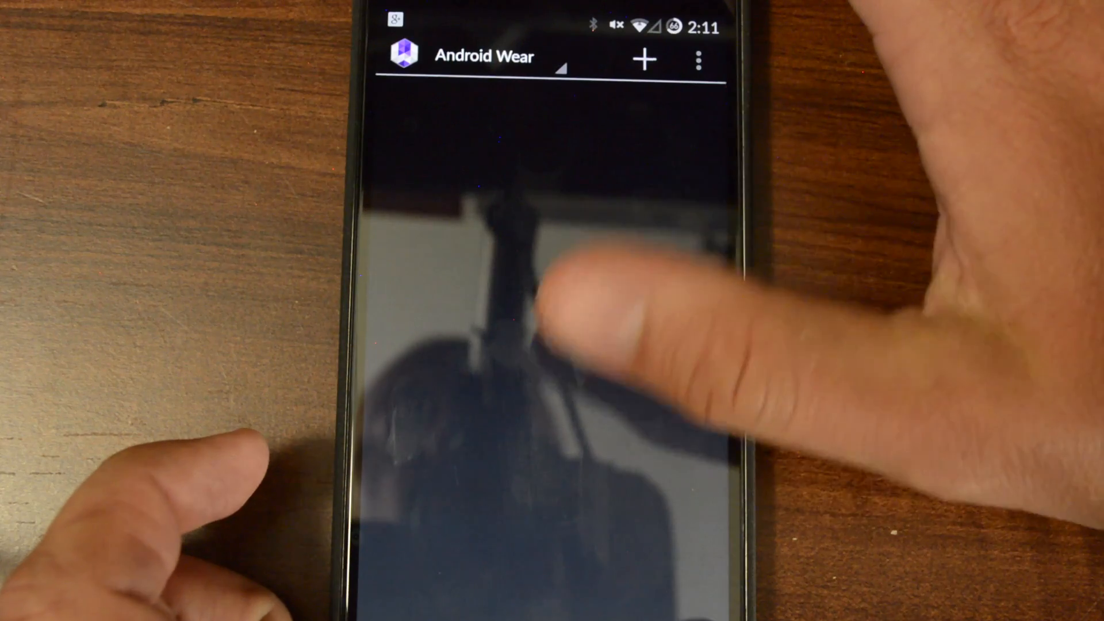
pyautogui.click(548, 354)
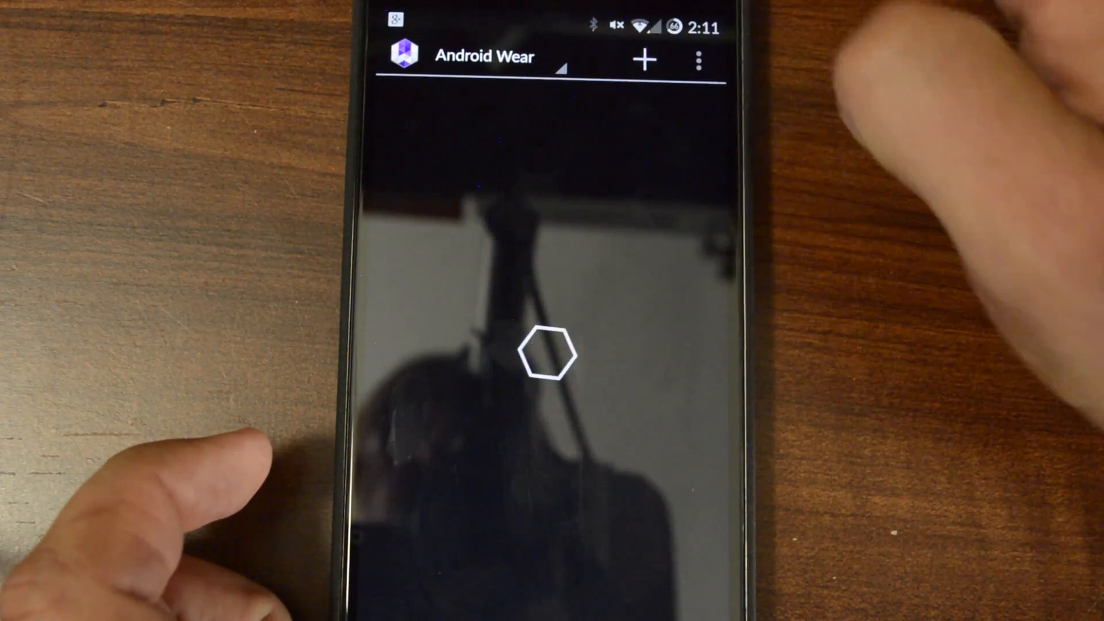
pyautogui.click(643, 59)
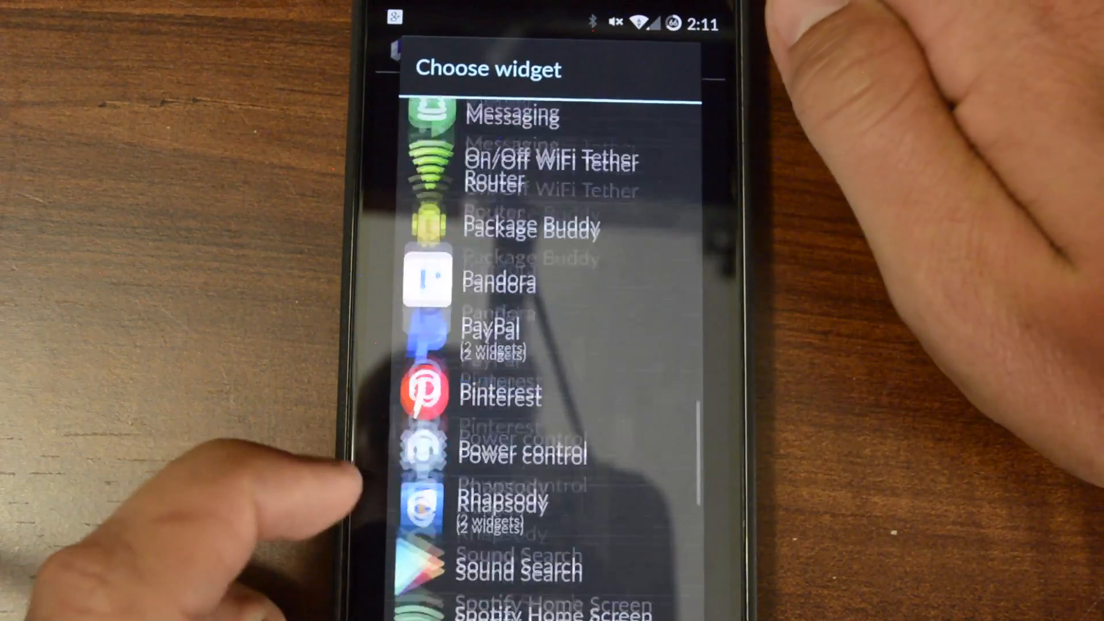
# - Choose Zooper Widget Pro from the chooser and add its Zooper Widget 2x2 size
pyautogui.scroll(-3)
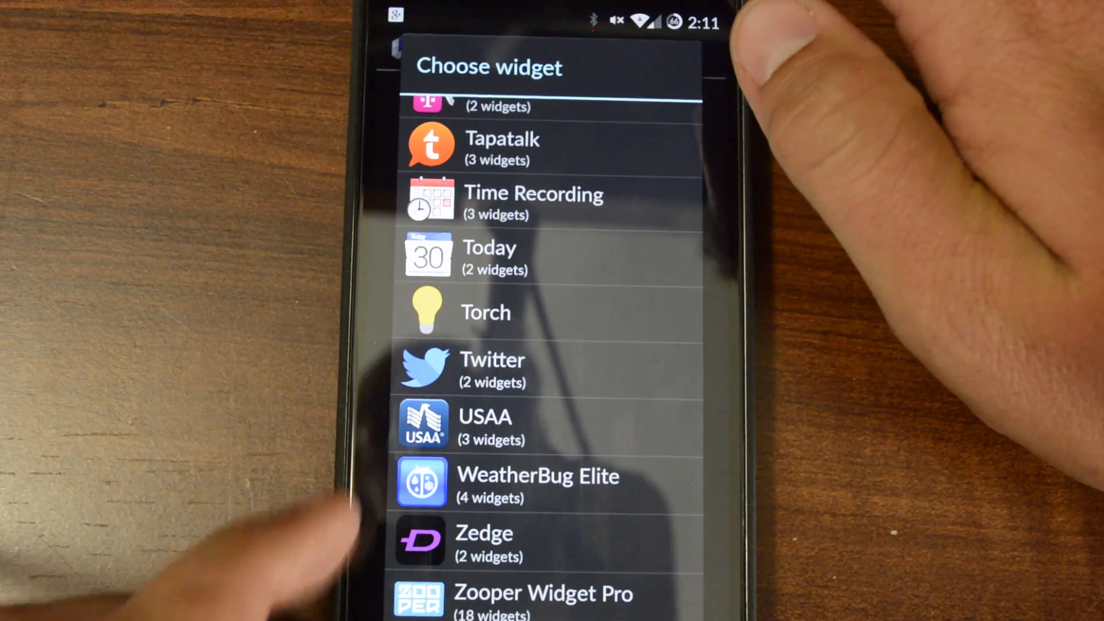
pyautogui.click(542, 594)
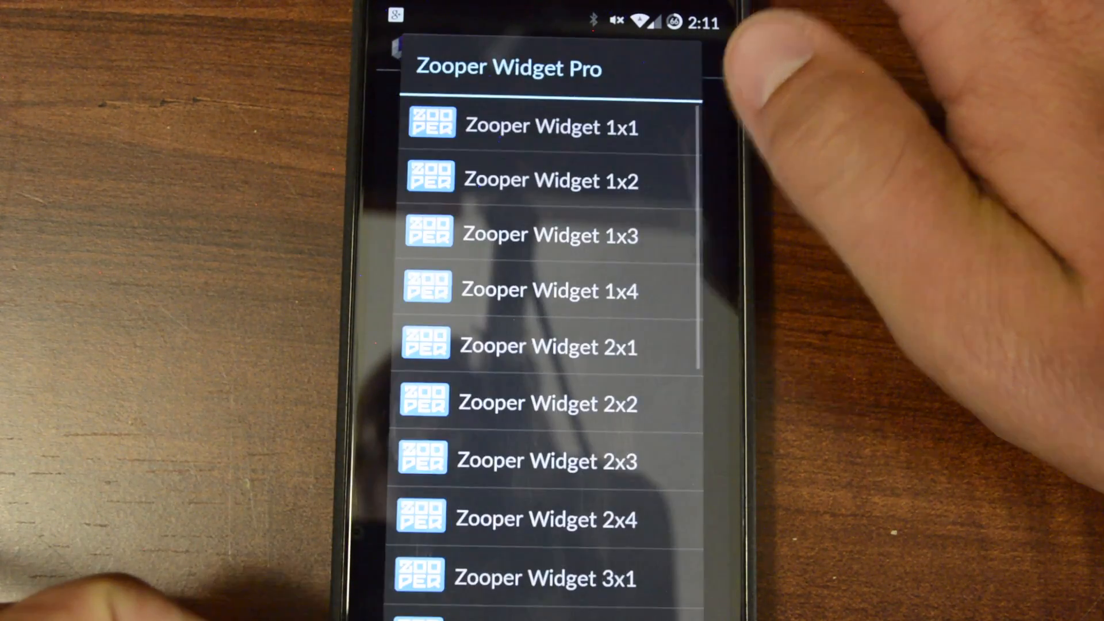
pyautogui.click(548, 404)
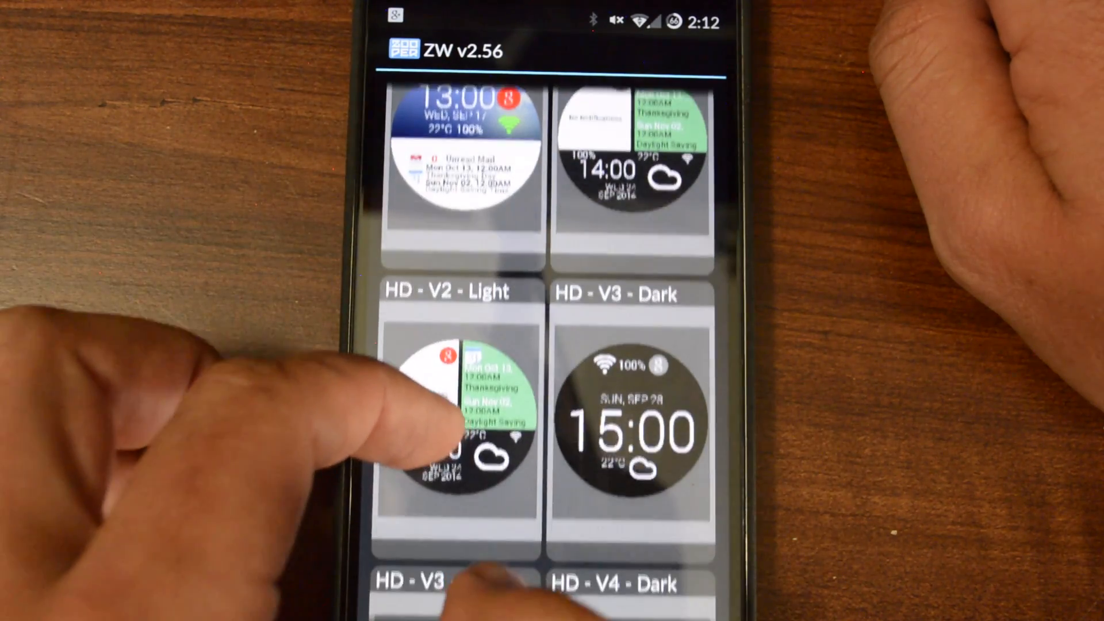
# - Pick a light HD circle template from the ZW gallery and exit the editor with it applied
pyautogui.scroll(-3)
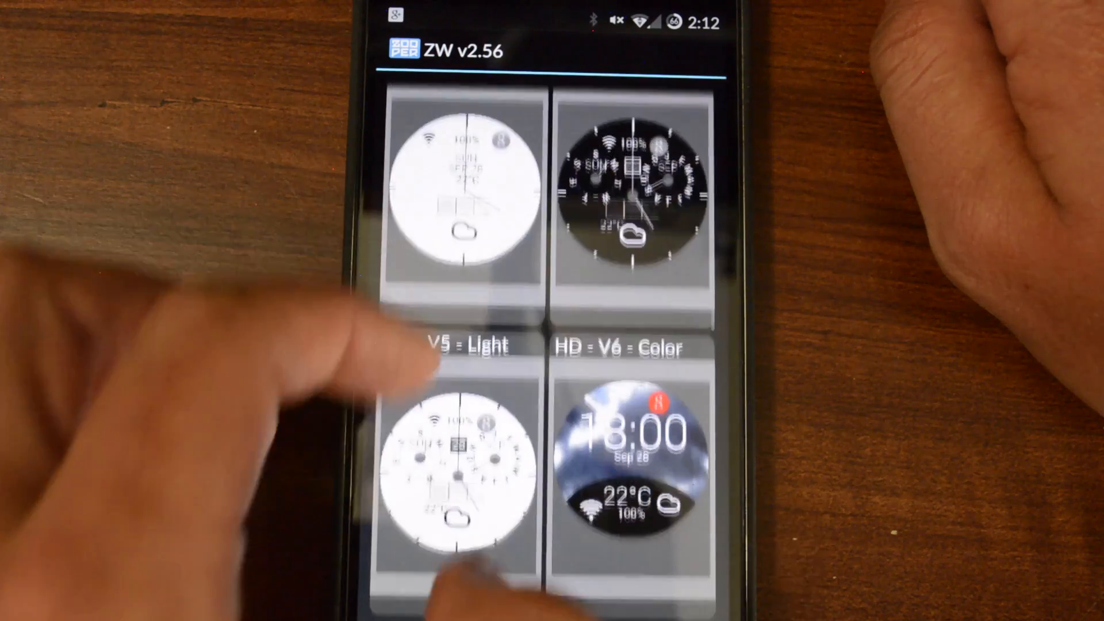
pyautogui.scroll(-3)
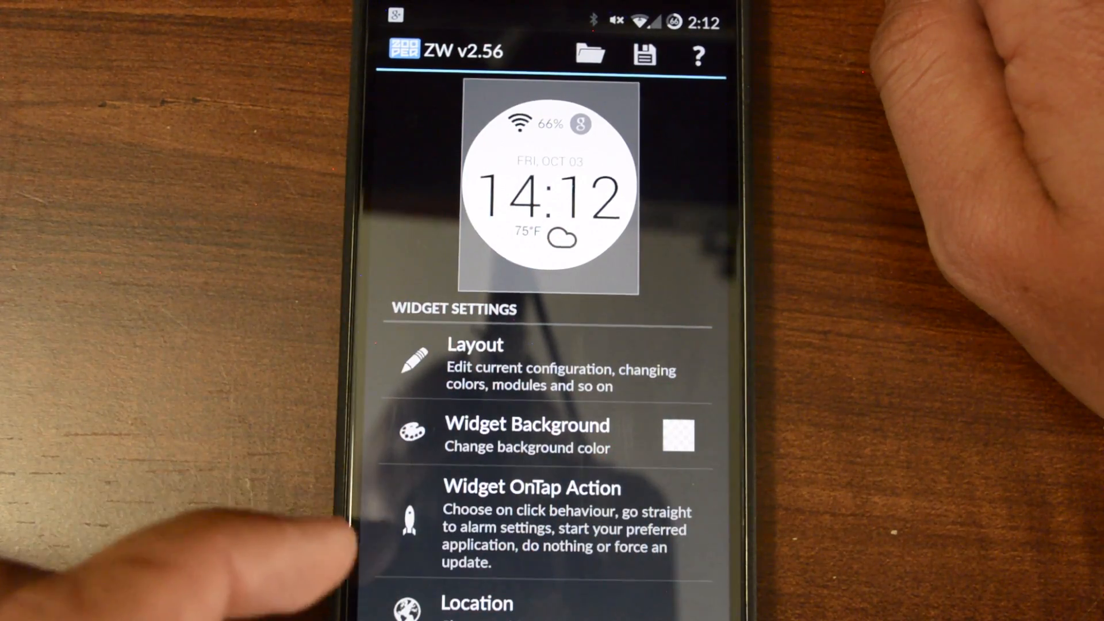
pyautogui.click(698, 55)
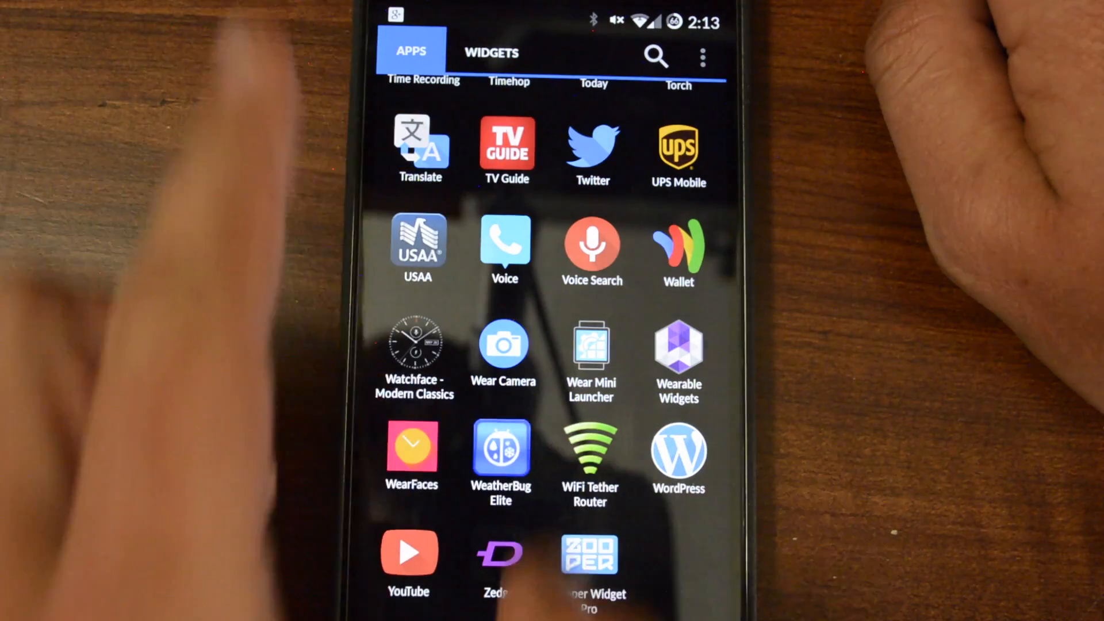
# - Launch Zooper Widget Pro and scroll its preferences to Alternative Geocoder and Standby Updates, both enabled
pyautogui.click(590, 557)
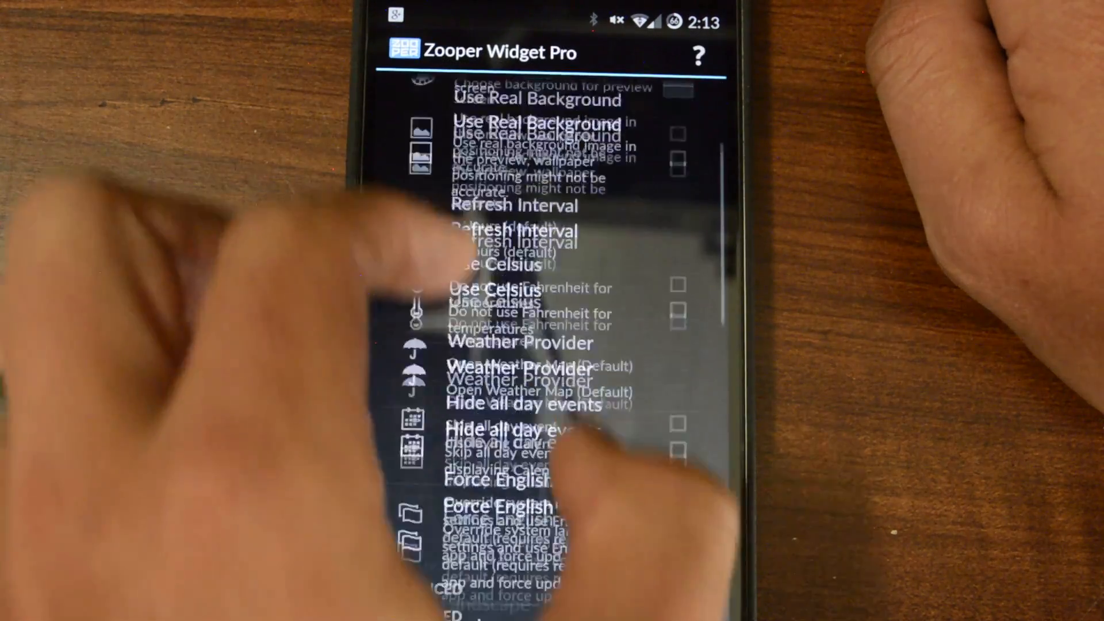
pyautogui.scroll(-3)
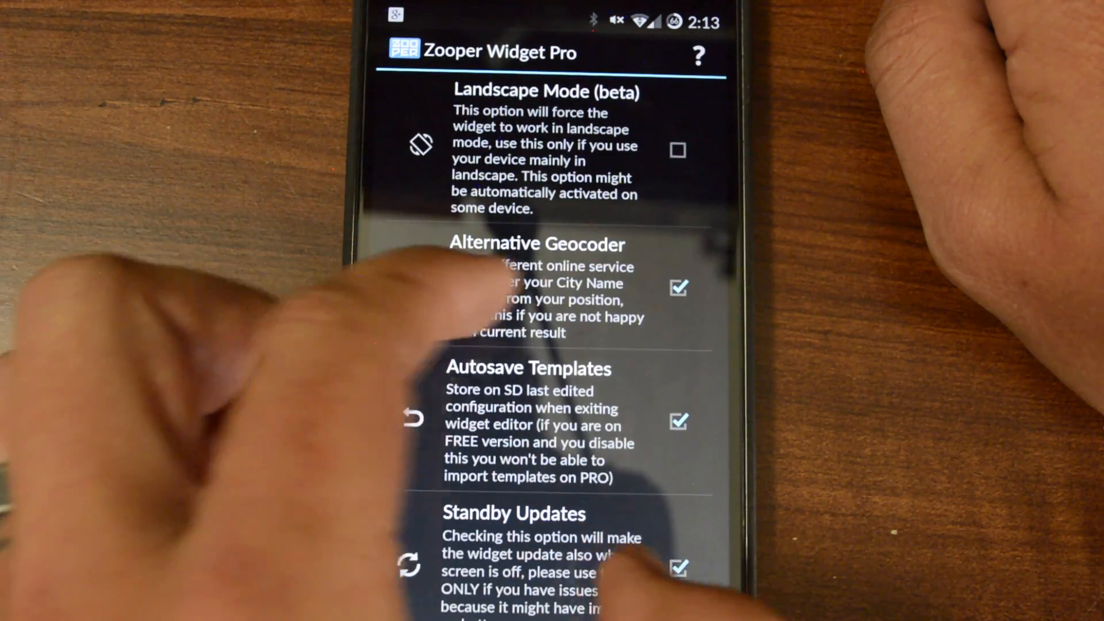
pyautogui.scroll(-3)
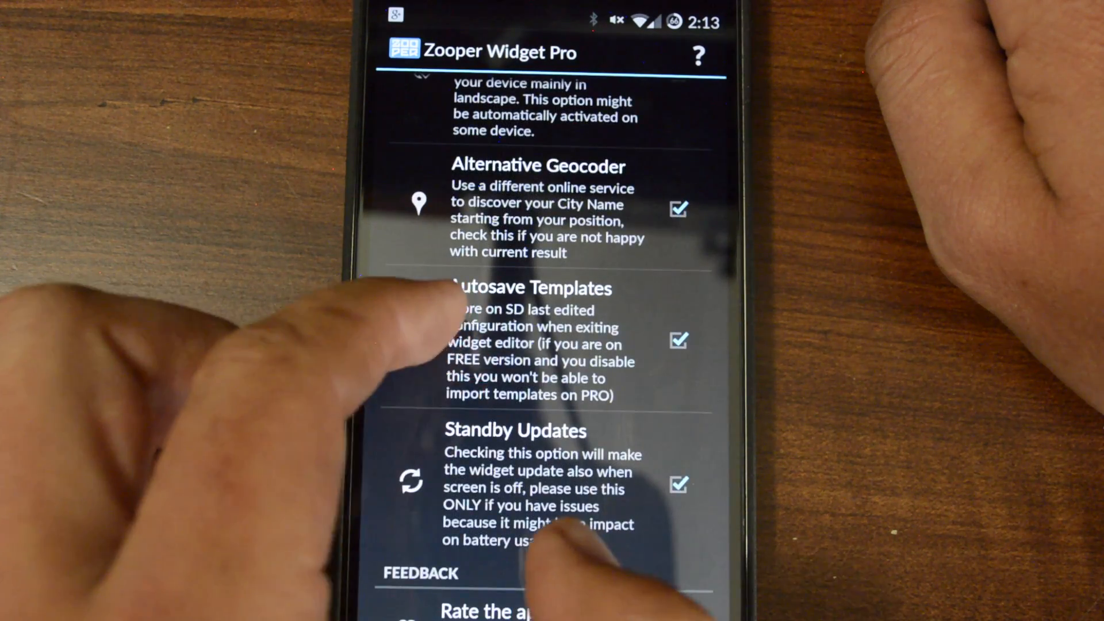